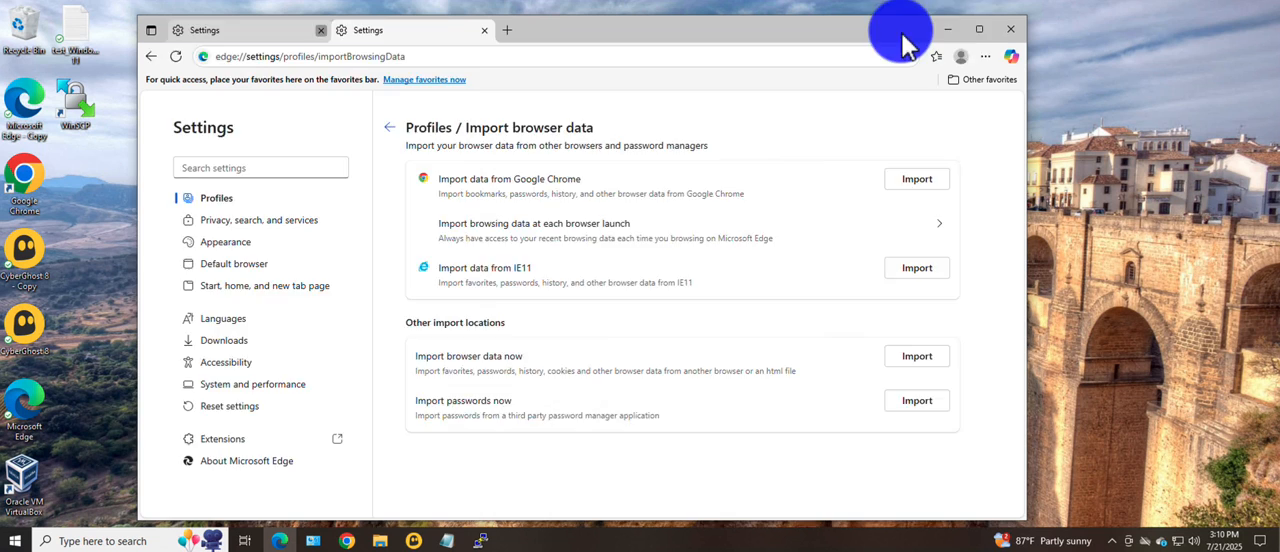
Review the favorites list (only a Google link) and bring up its More options menu.
click(508, 30)
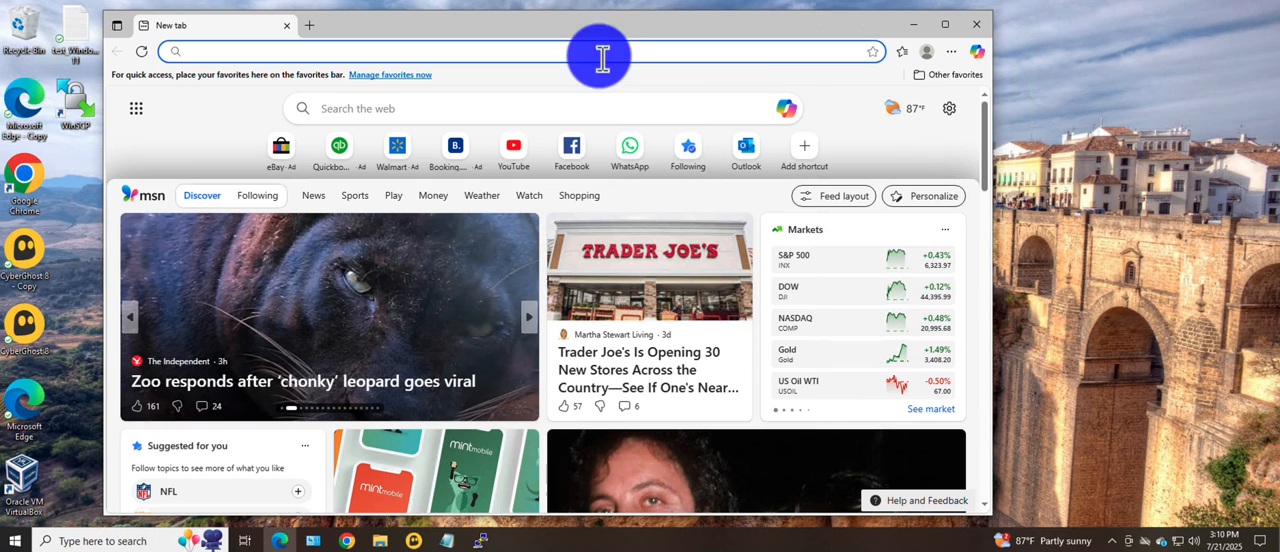
mouse_move(656, 100)
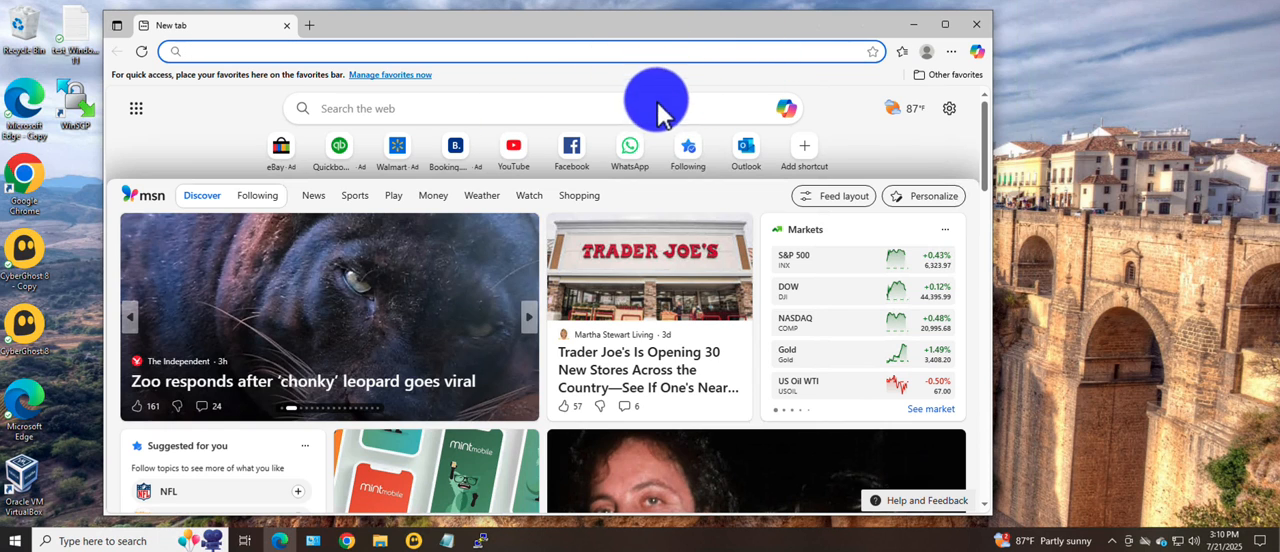
mouse_move(948, 52)
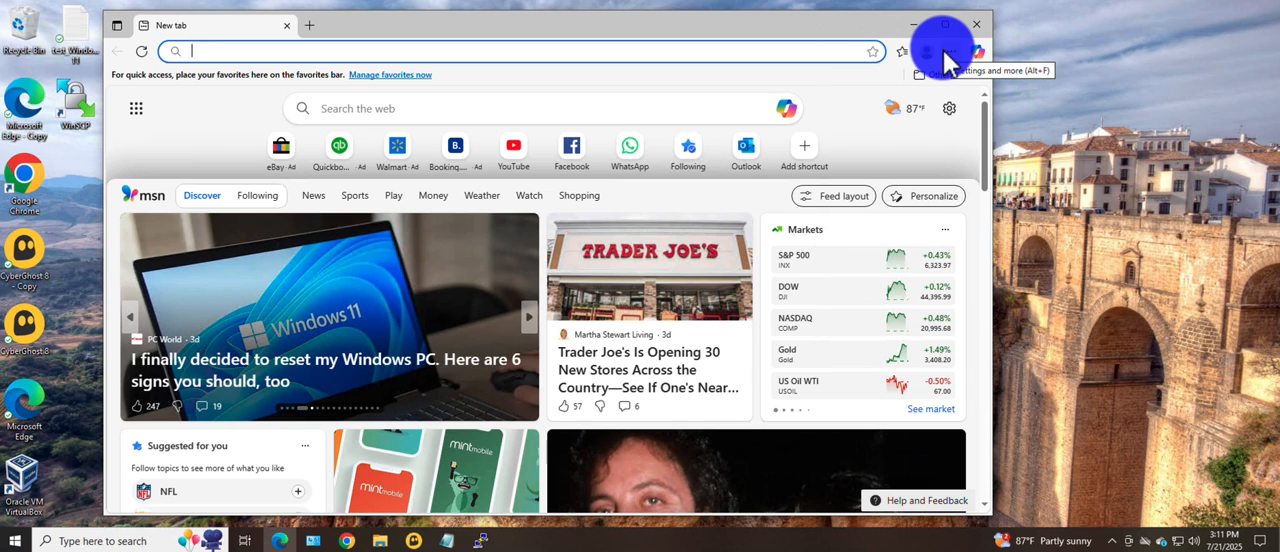
mouse_move(900, 52)
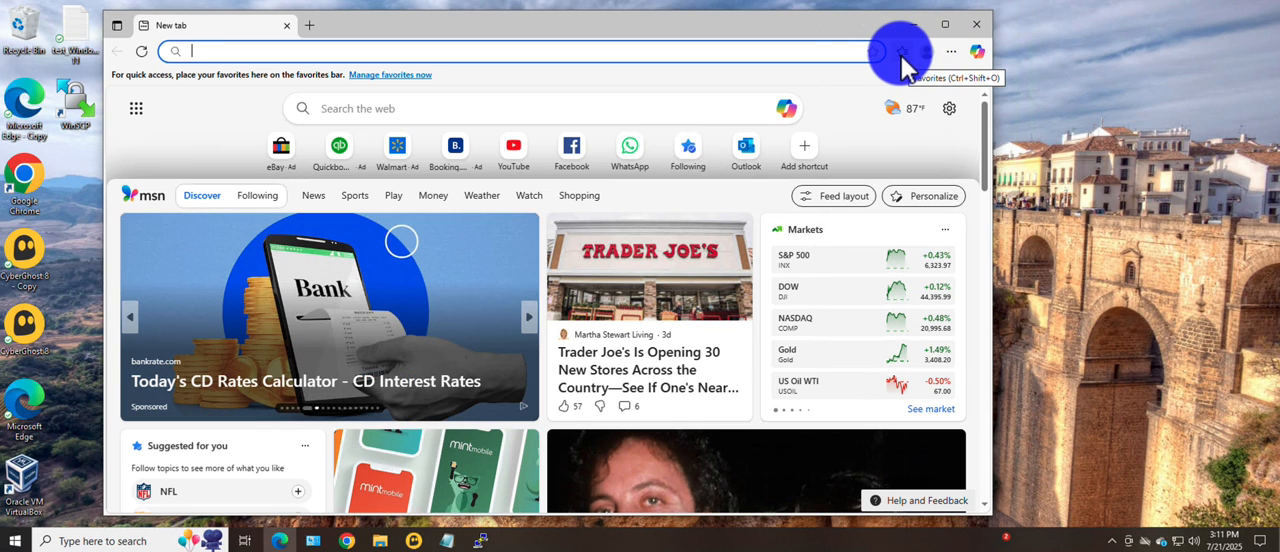
click(900, 52)
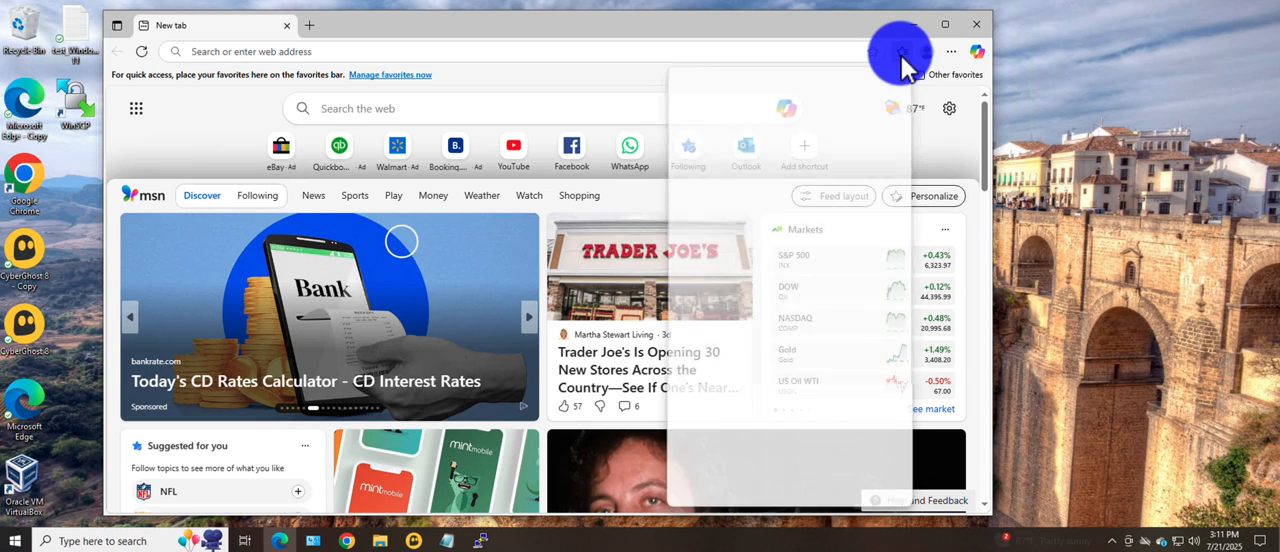
click(900, 52)
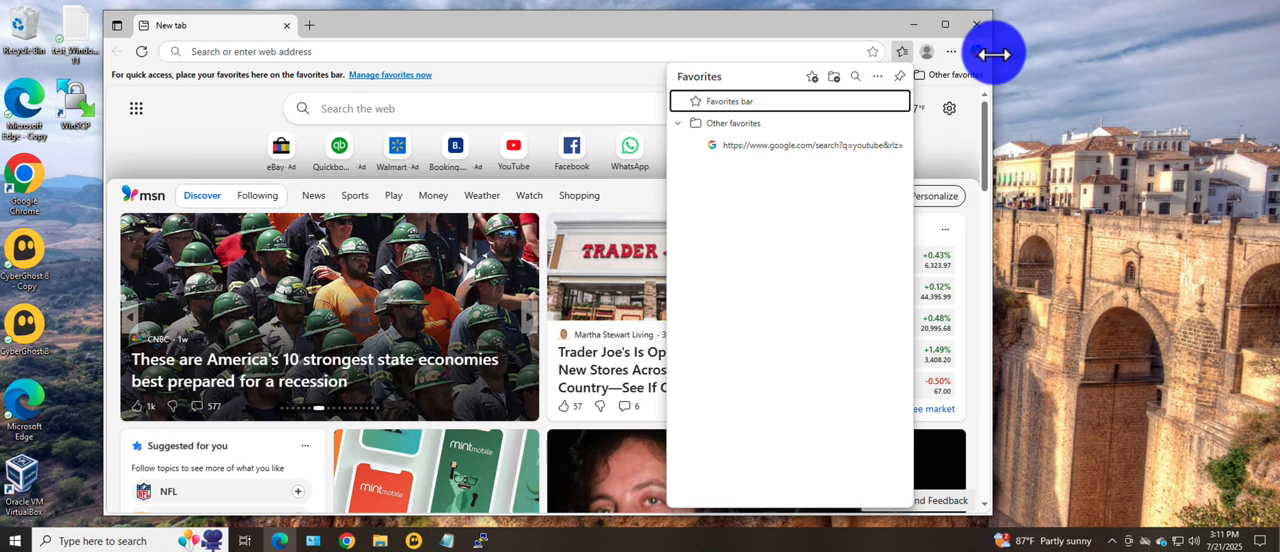
click(952, 52)
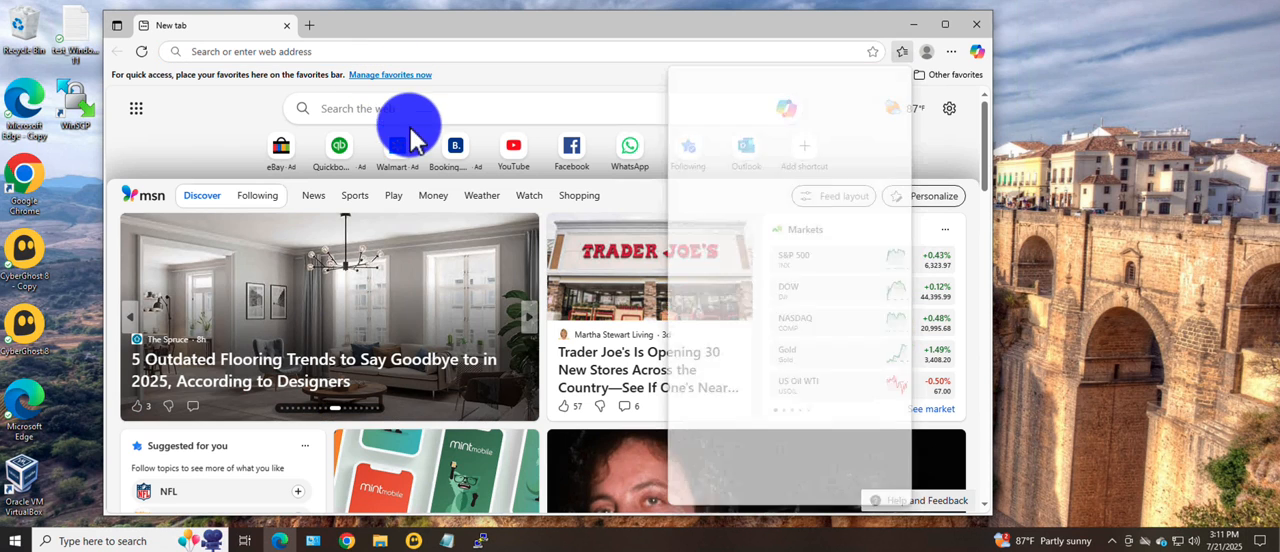
click(900, 52)
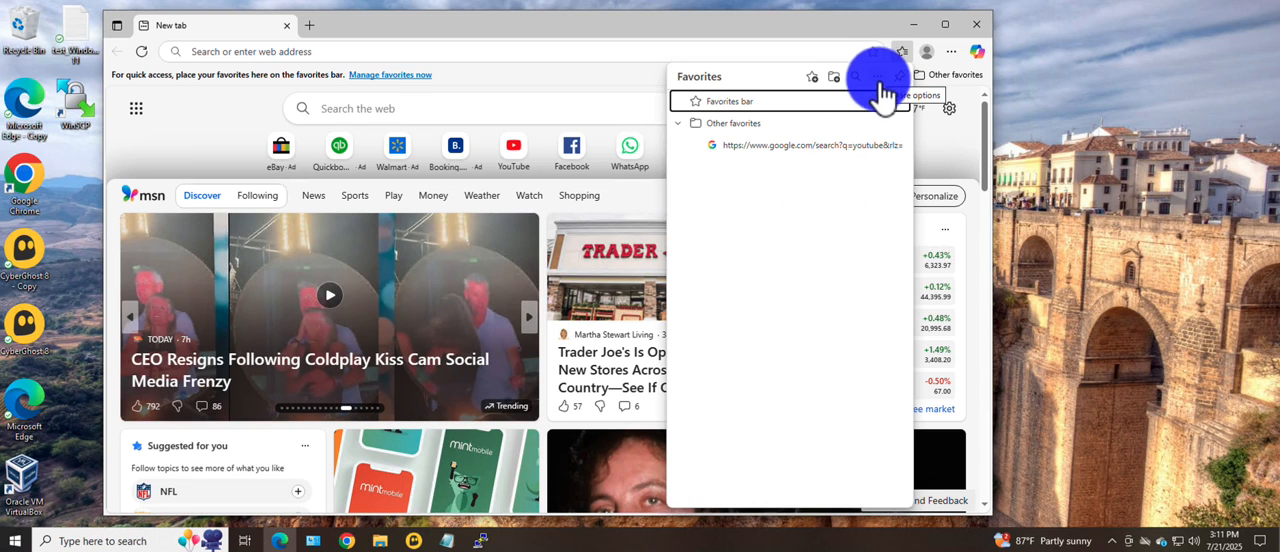
click(878, 76)
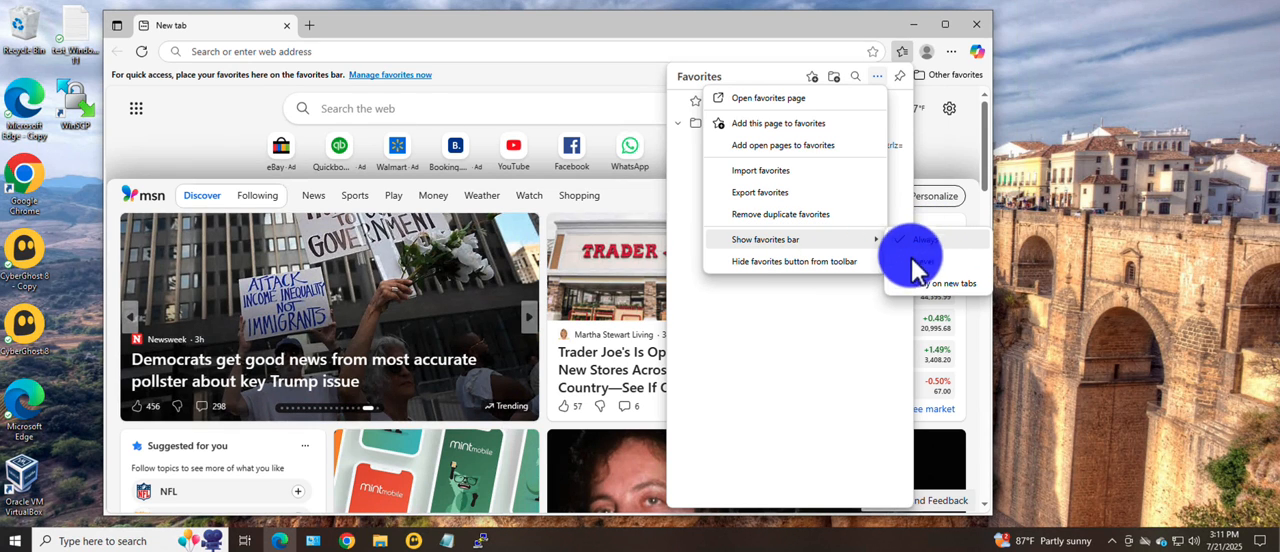
mouse_move(936, 244)
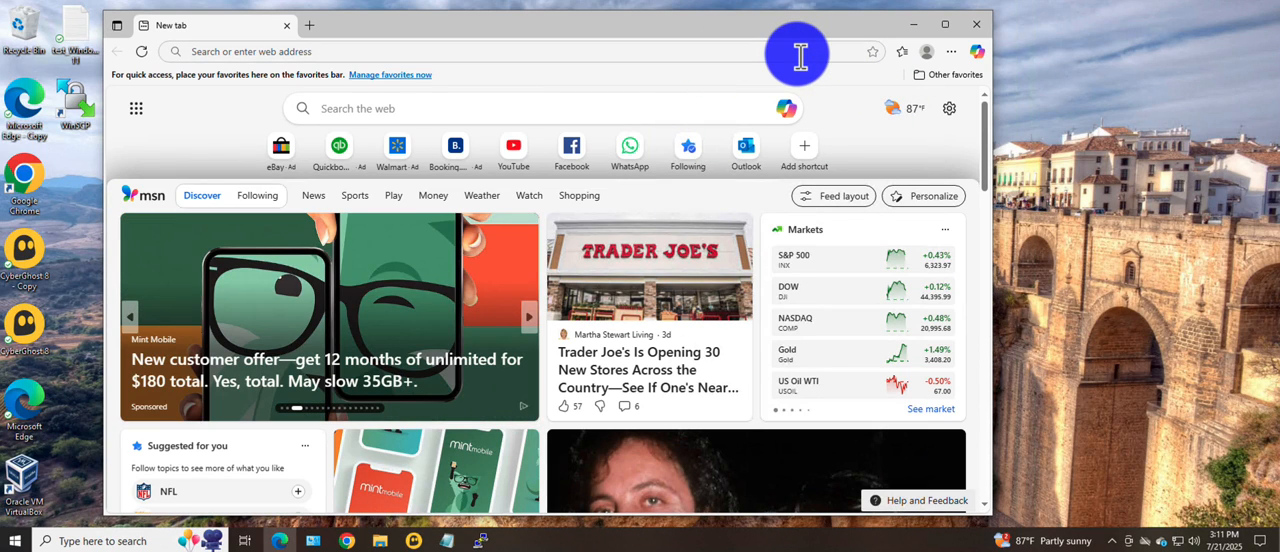
mouse_move(950, 56)
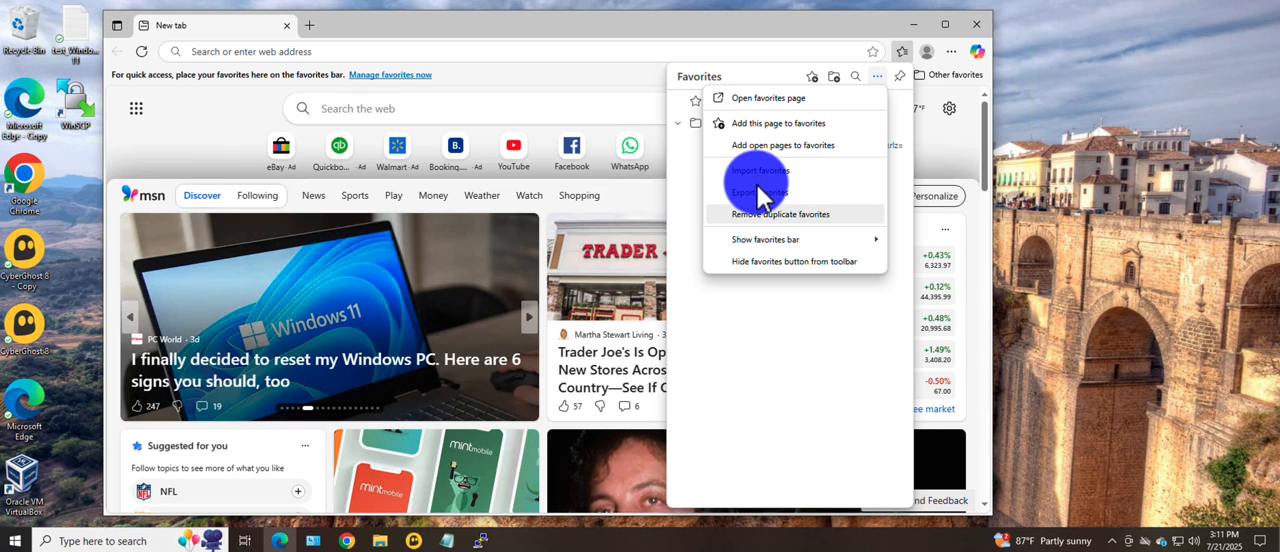
Import Google Chrome's bookmarks into Edge and dismiss the partial-import notice.
click(760, 170)
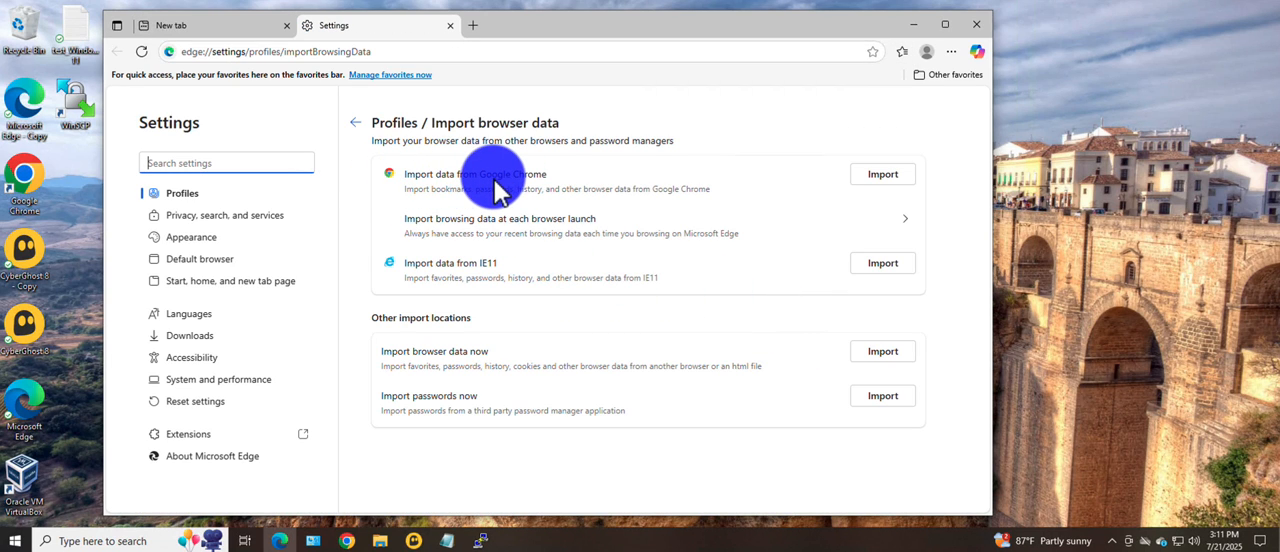
mouse_move(840, 190)
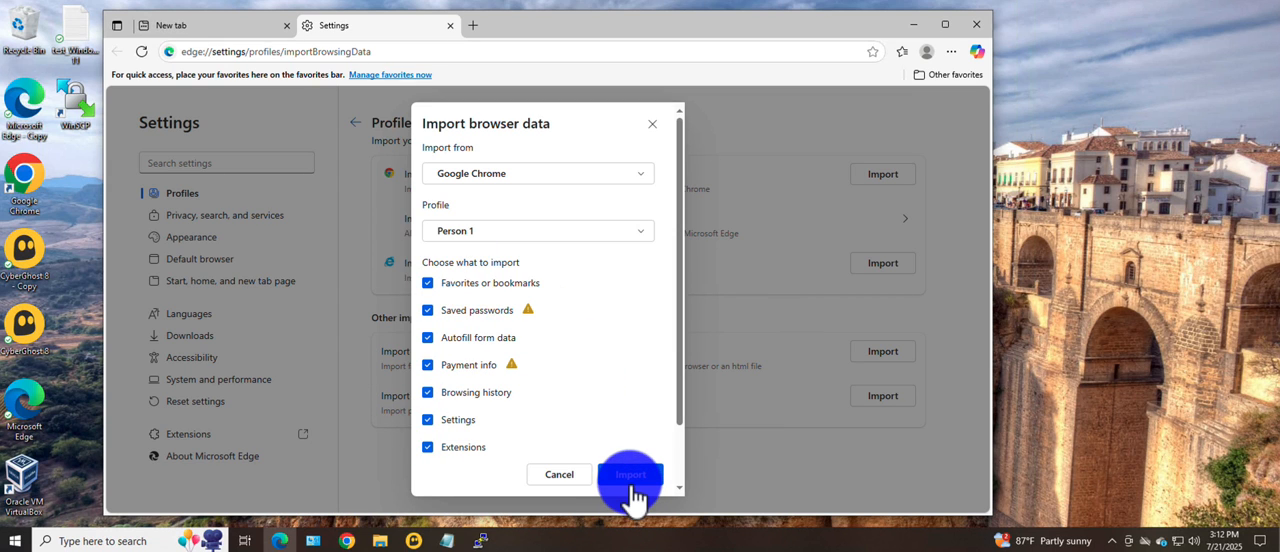
click(630, 474)
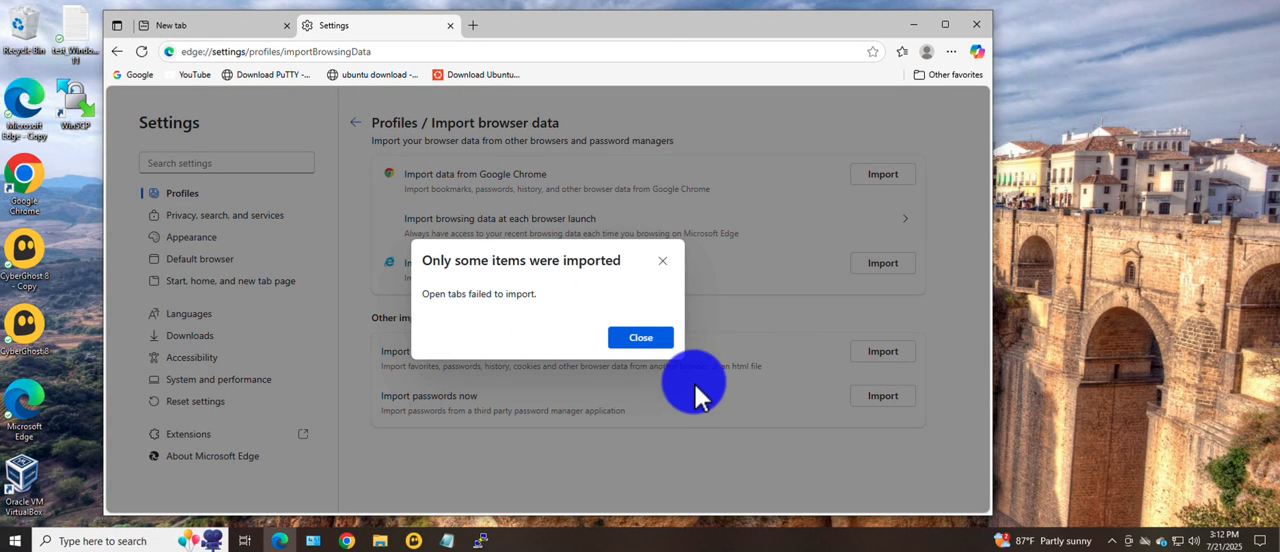
click(640, 336)
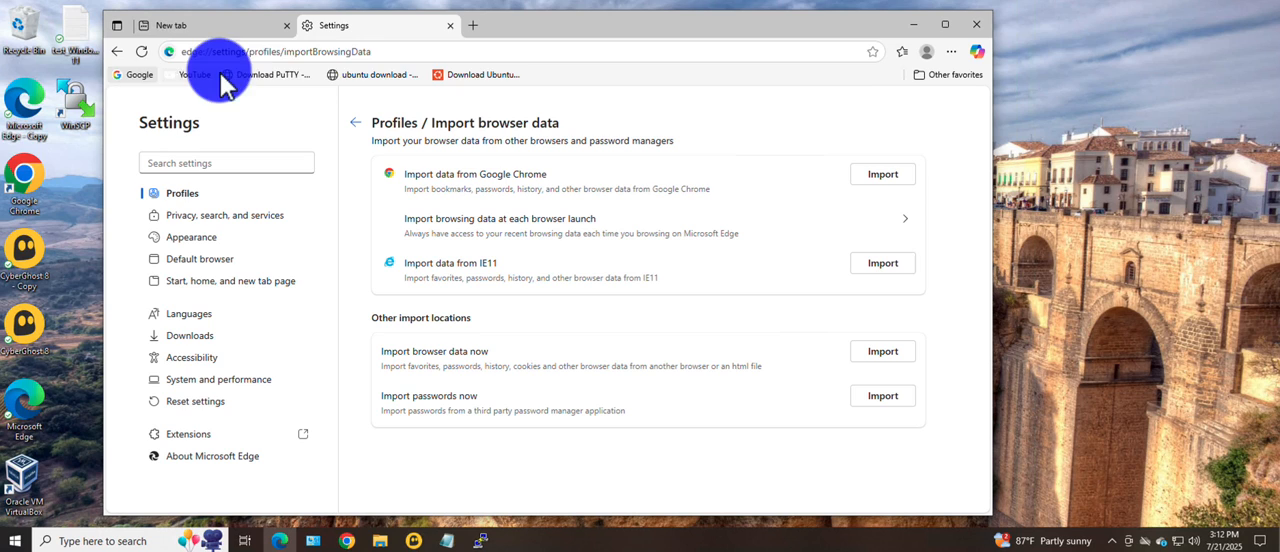
mouse_move(932, 124)
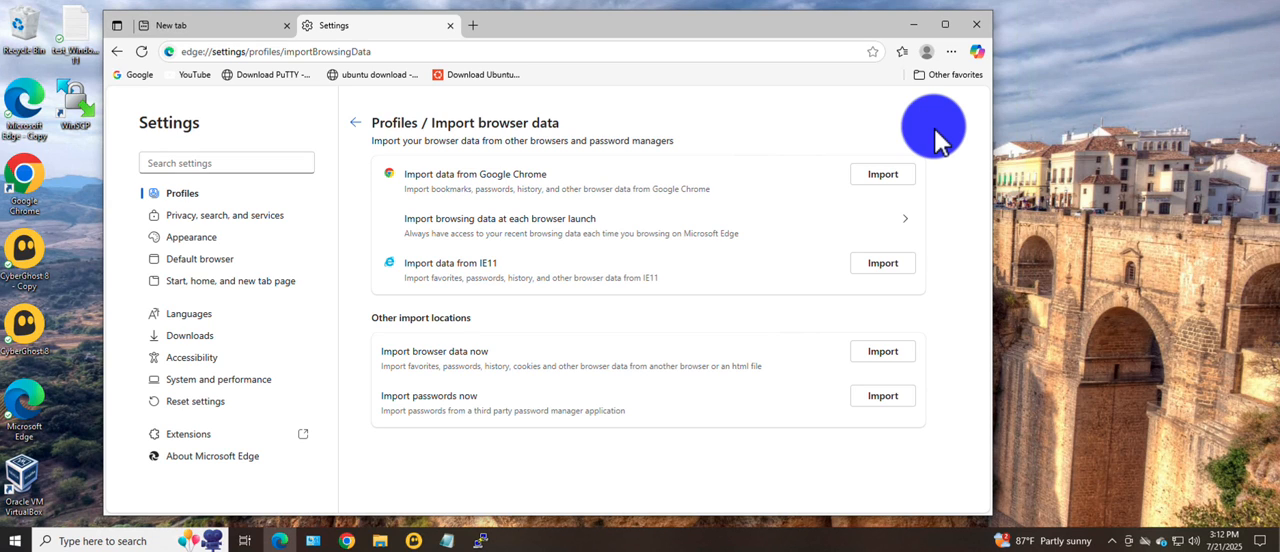
mouse_move(918, 76)
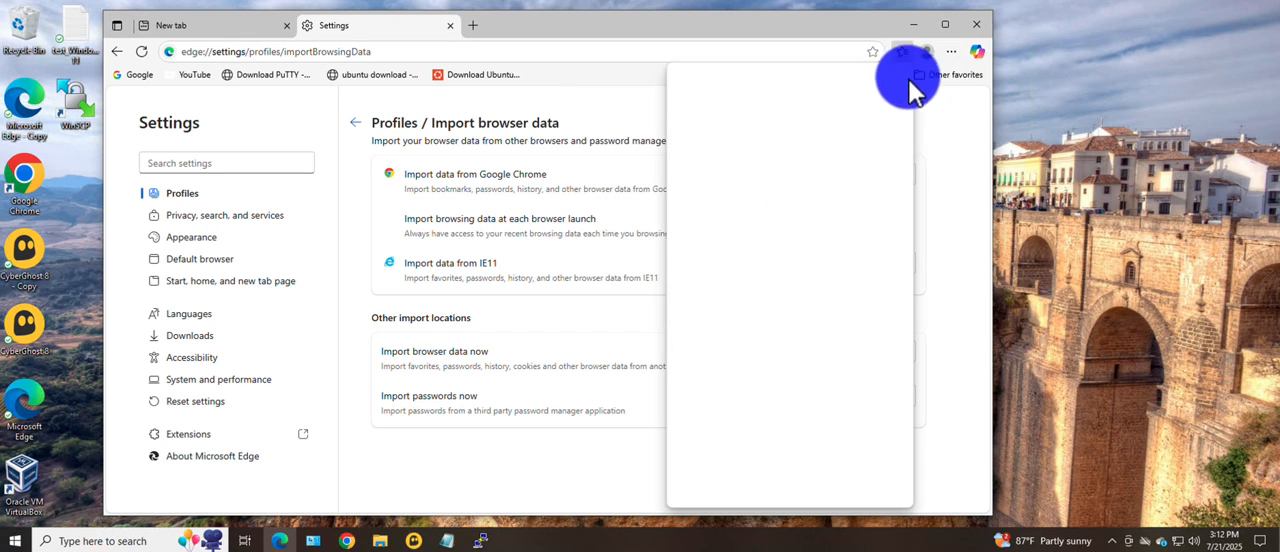
Export the favorites to an HTML file saved in Downloads.
click(876, 76)
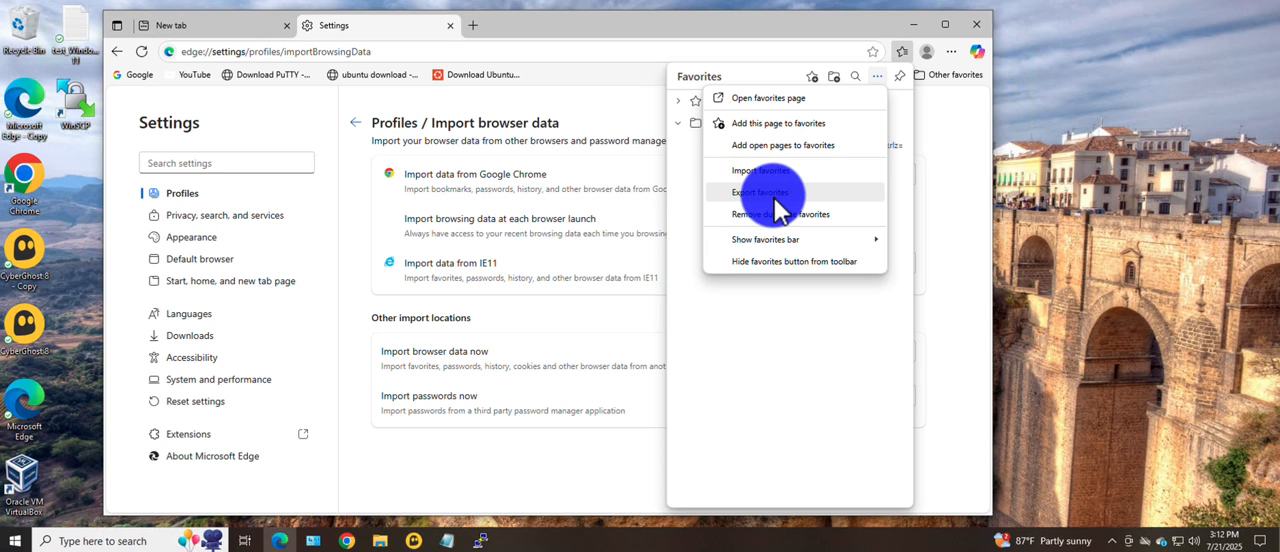
click(760, 192)
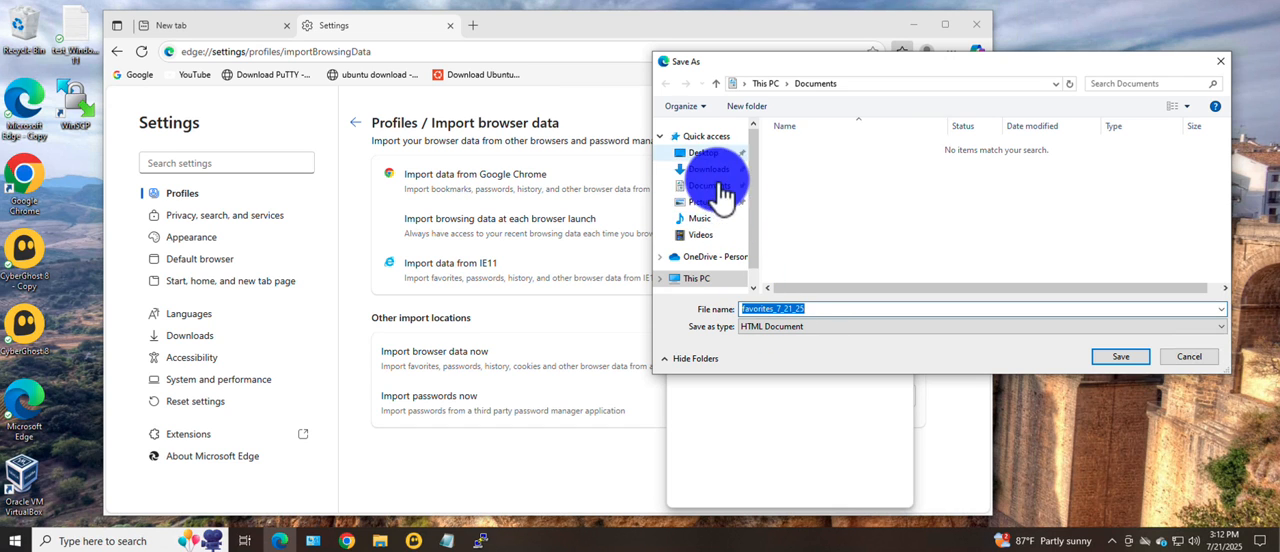
mouse_move(720, 244)
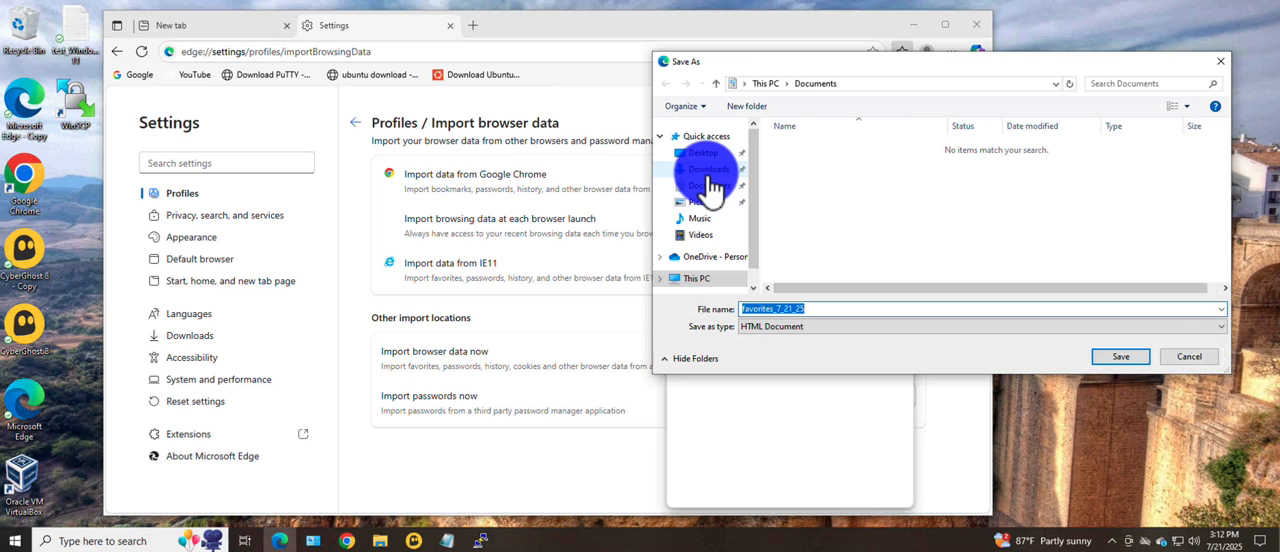
click(704, 168)
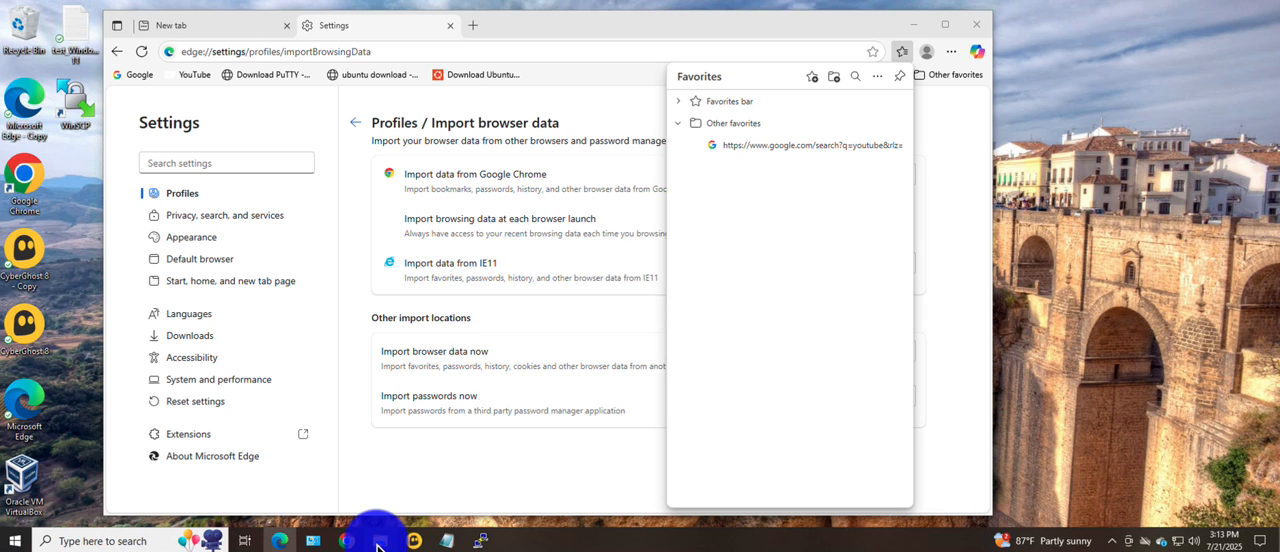
Check the exported file in Downloads, then delete all entries from the favorites bar.
click(380, 540)
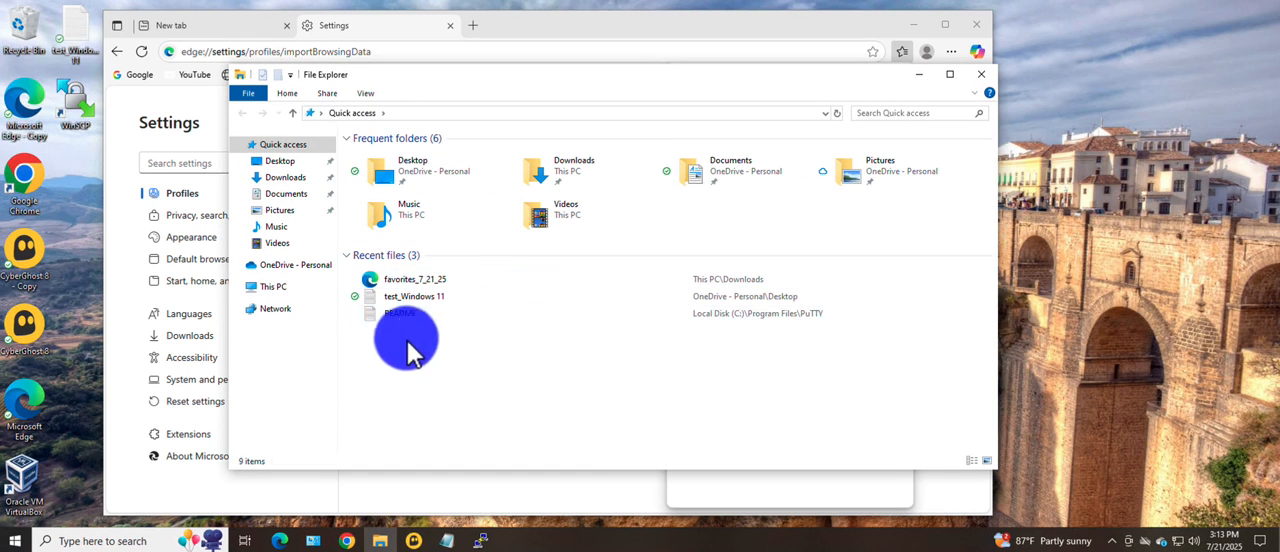
click(284, 176)
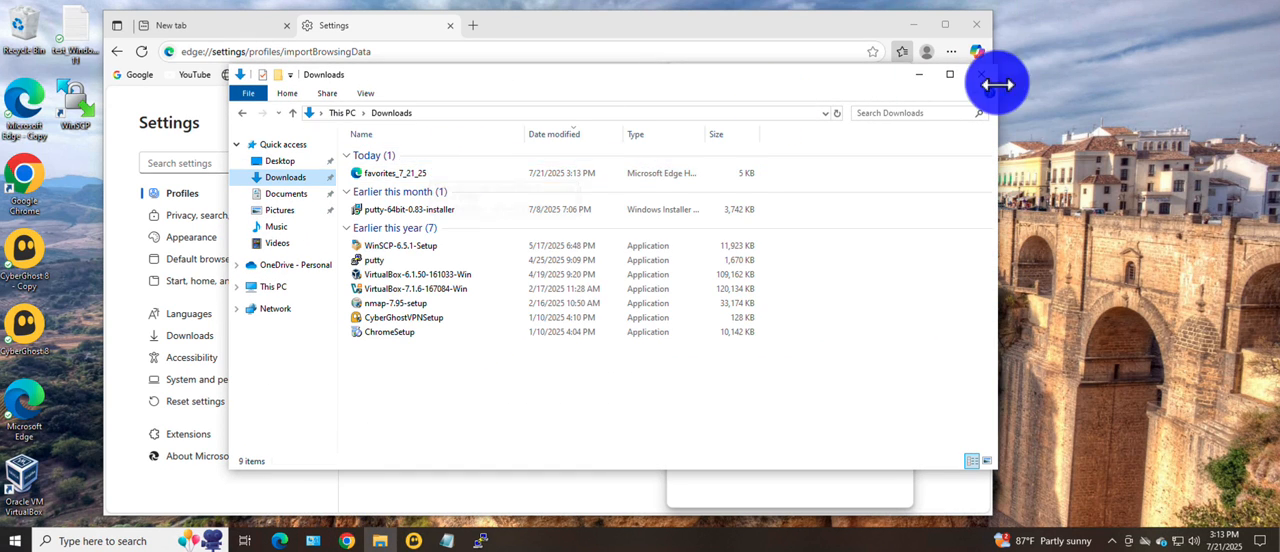
mouse_move(916, 84)
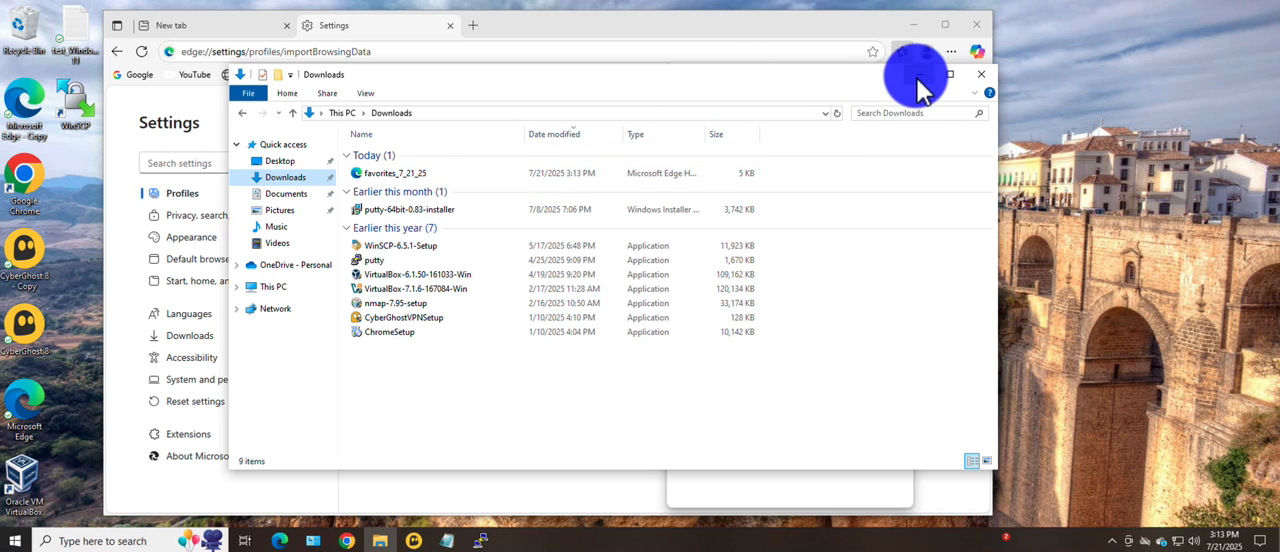
click(980, 74)
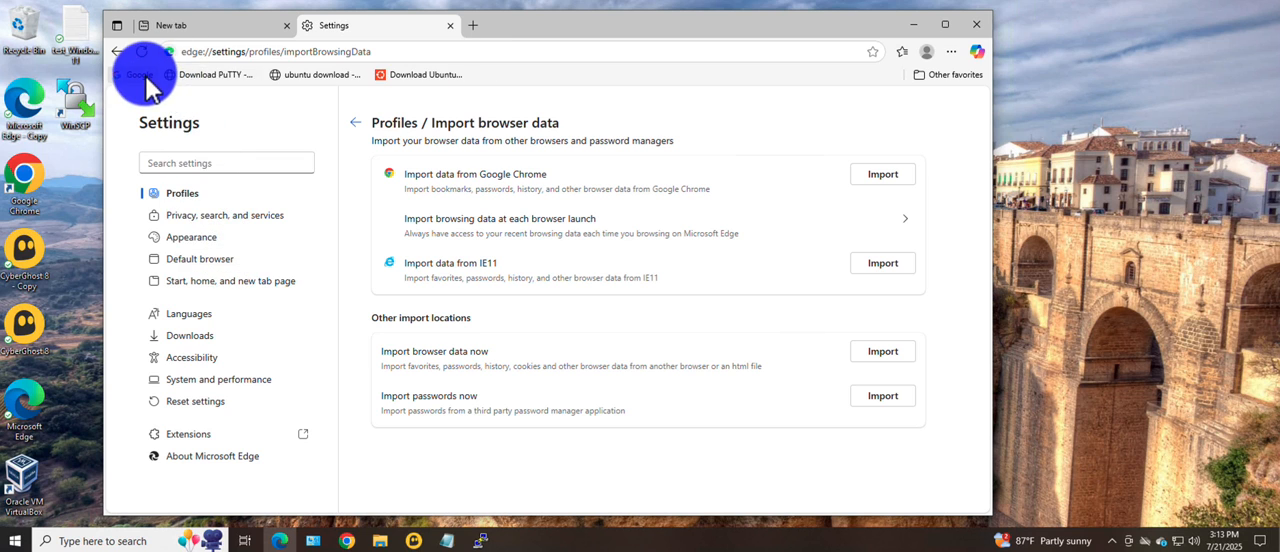
right_click(144, 74)
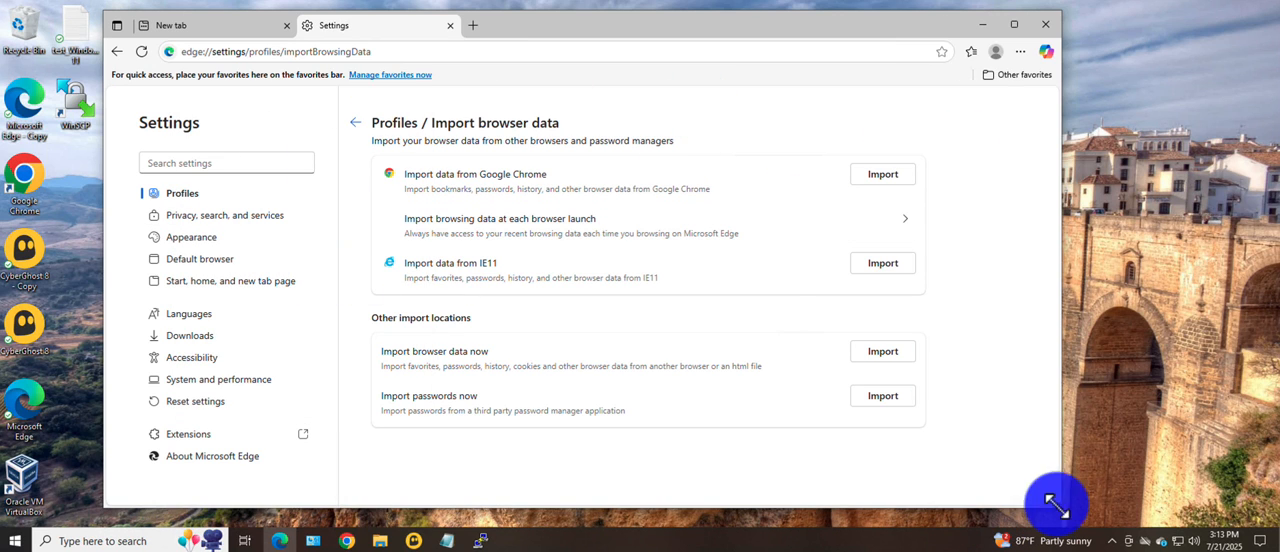
Start an import with the source set to 'Favorites or bookmarks HTML file'.
click(972, 52)
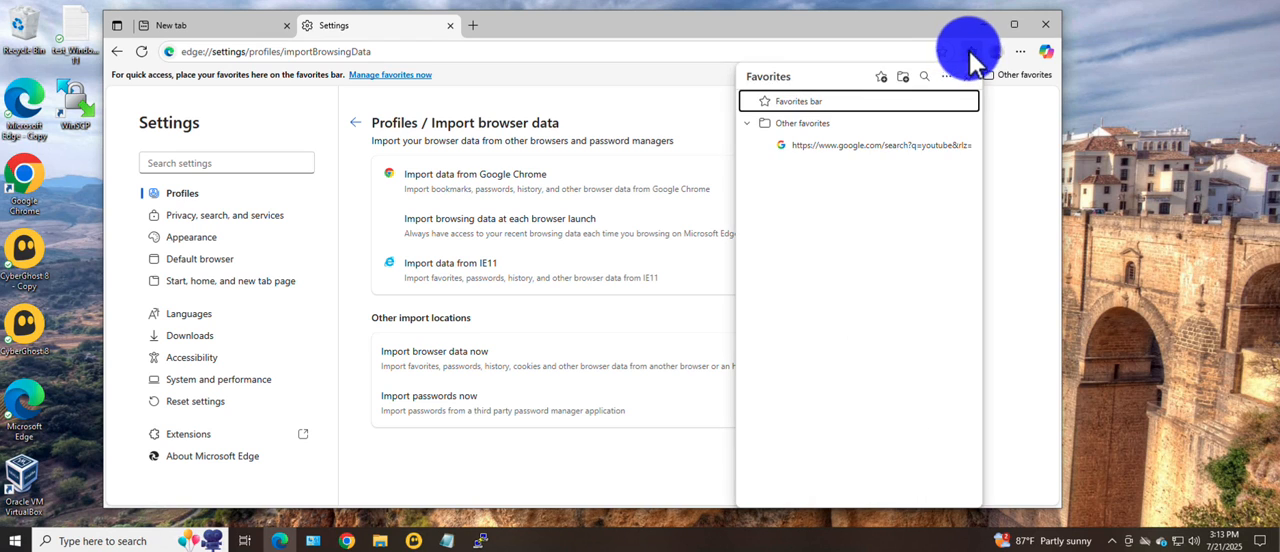
click(944, 76)
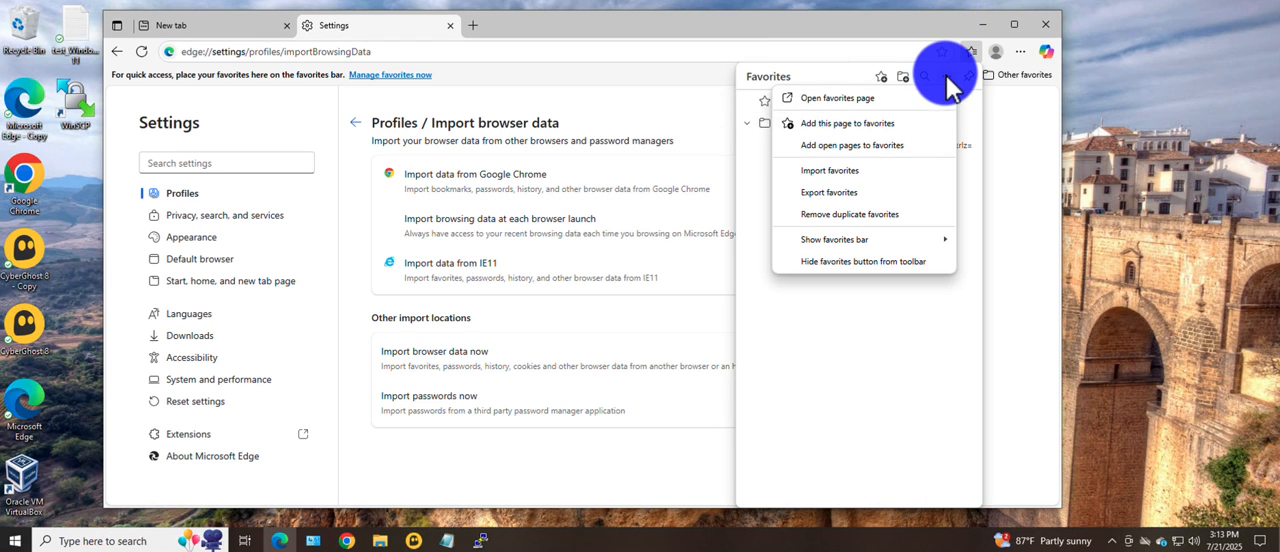
mouse_move(828, 170)
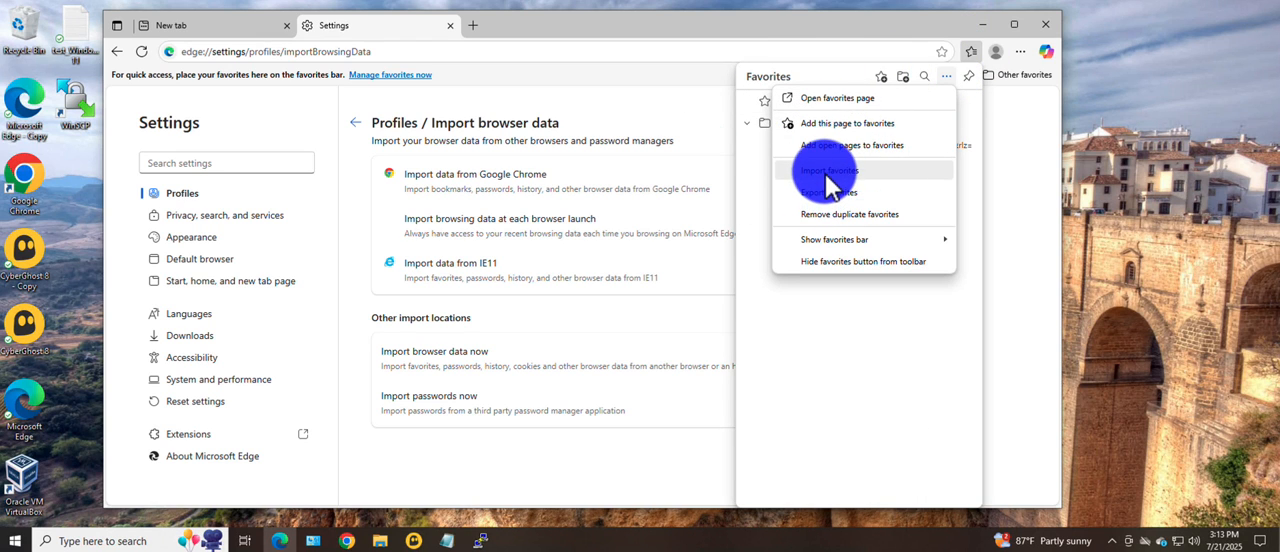
click(828, 170)
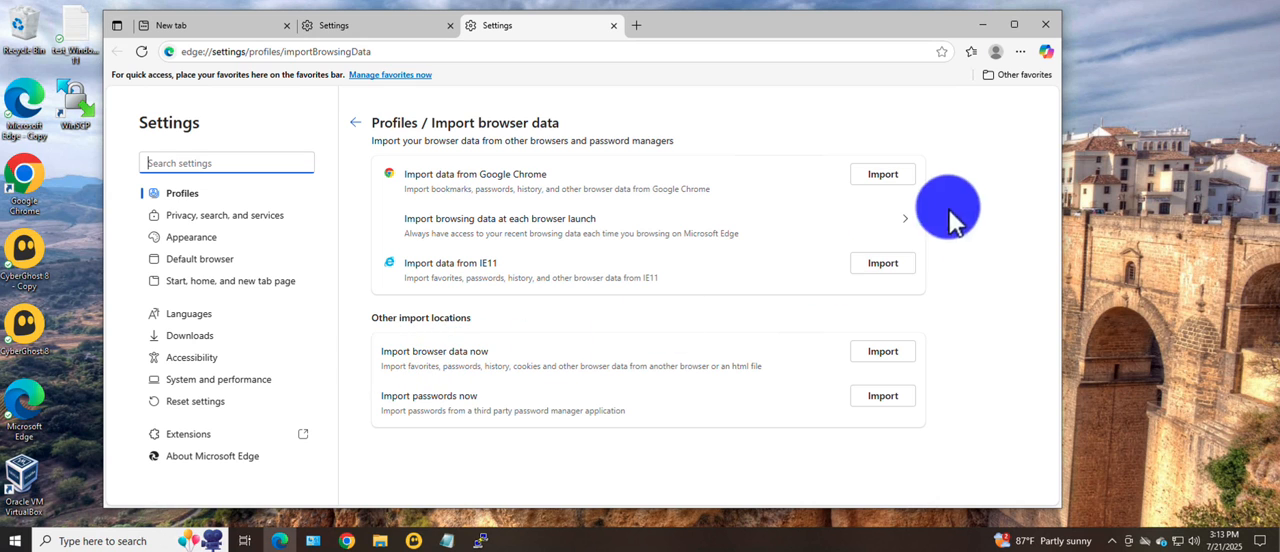
mouse_move(884, 350)
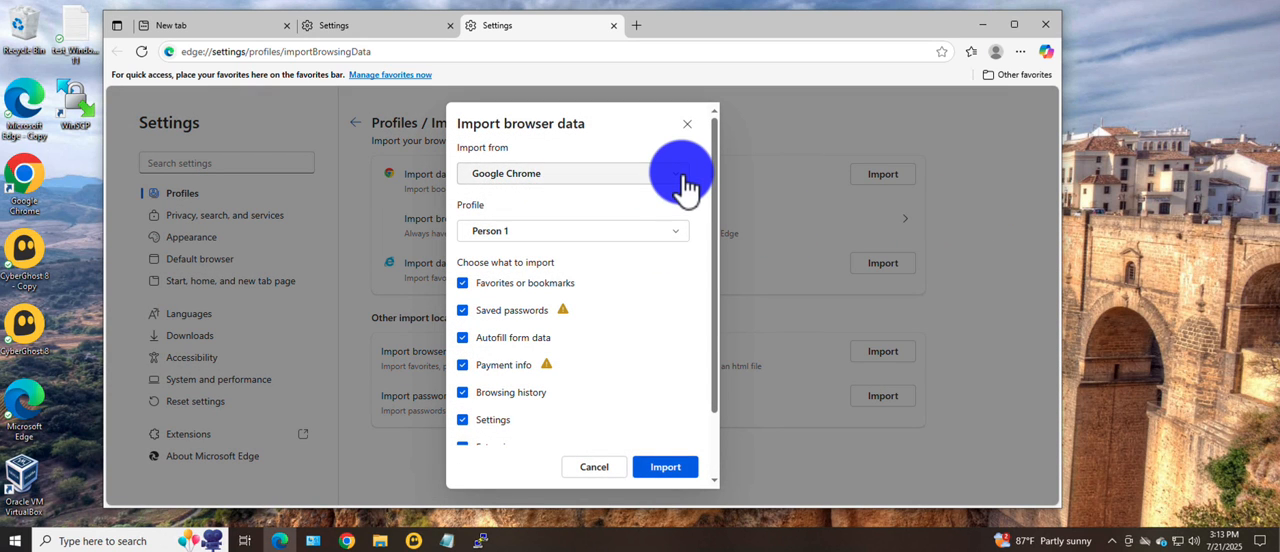
click(570, 172)
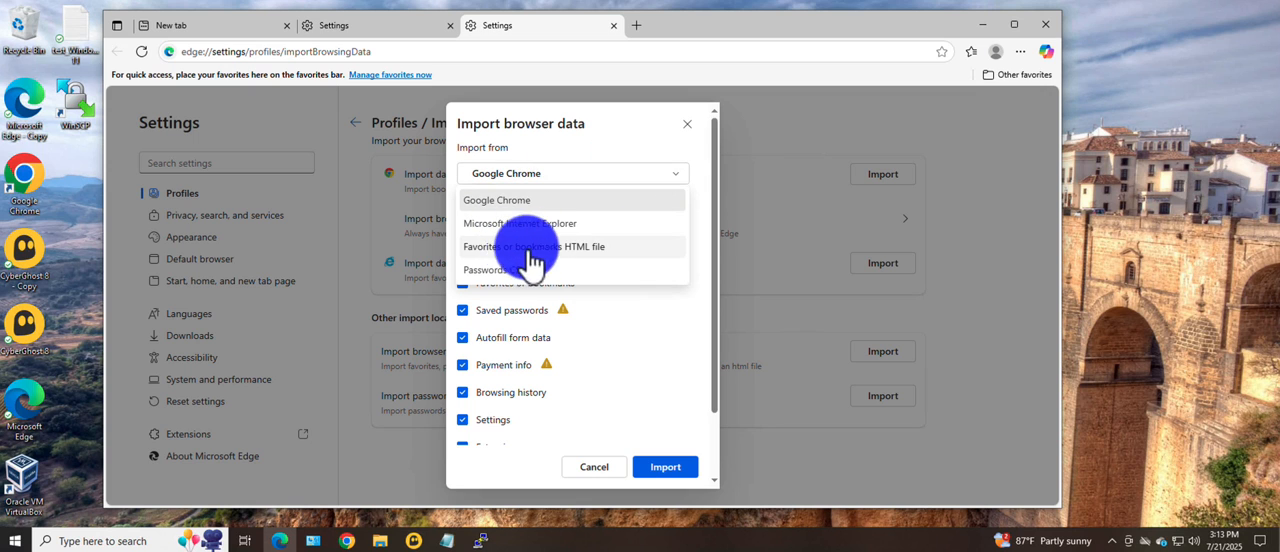
mouse_move(590, 260)
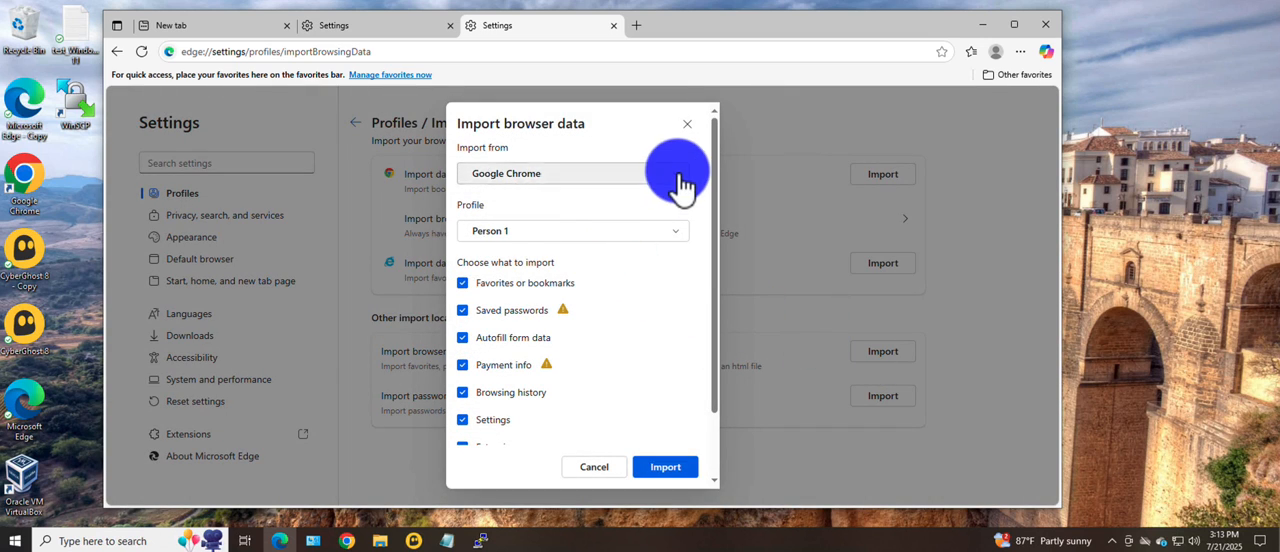
click(572, 172)
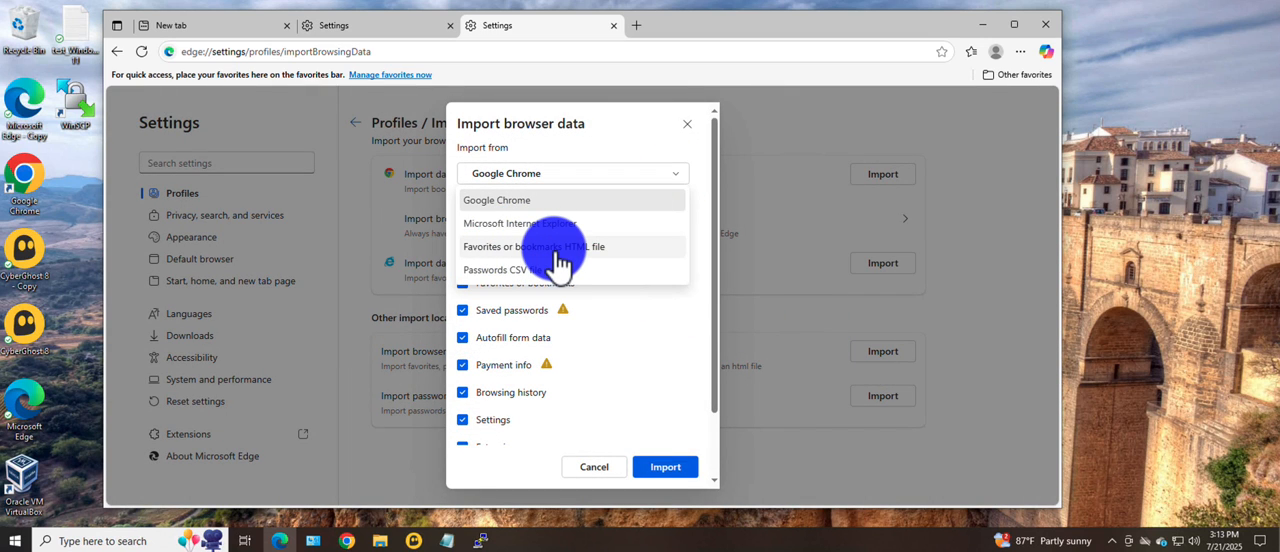
click(532, 246)
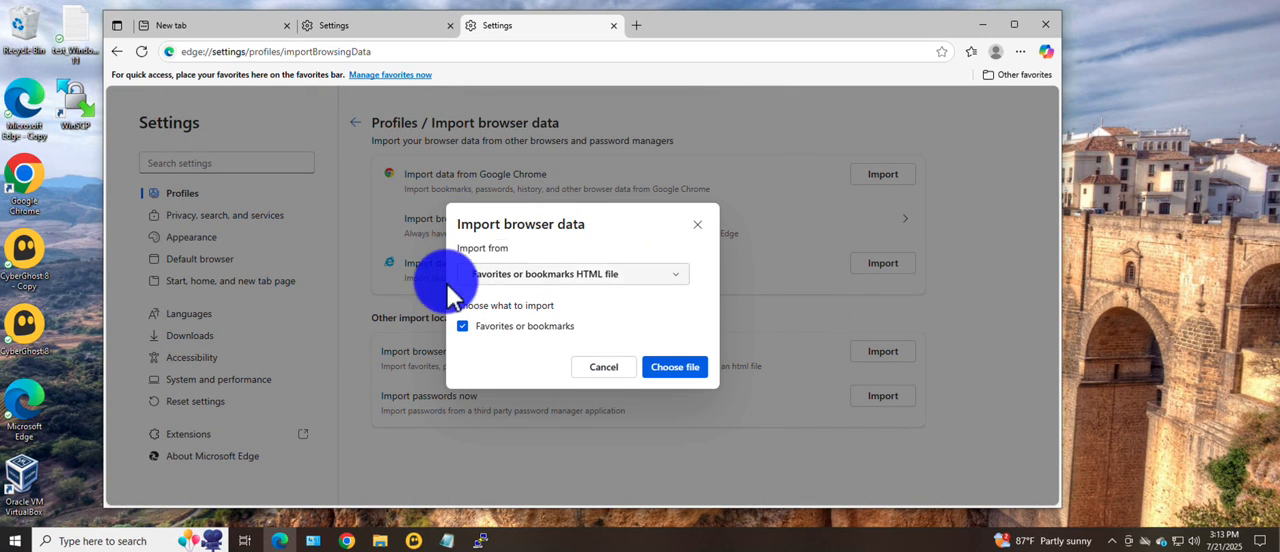
mouse_move(558, 344)
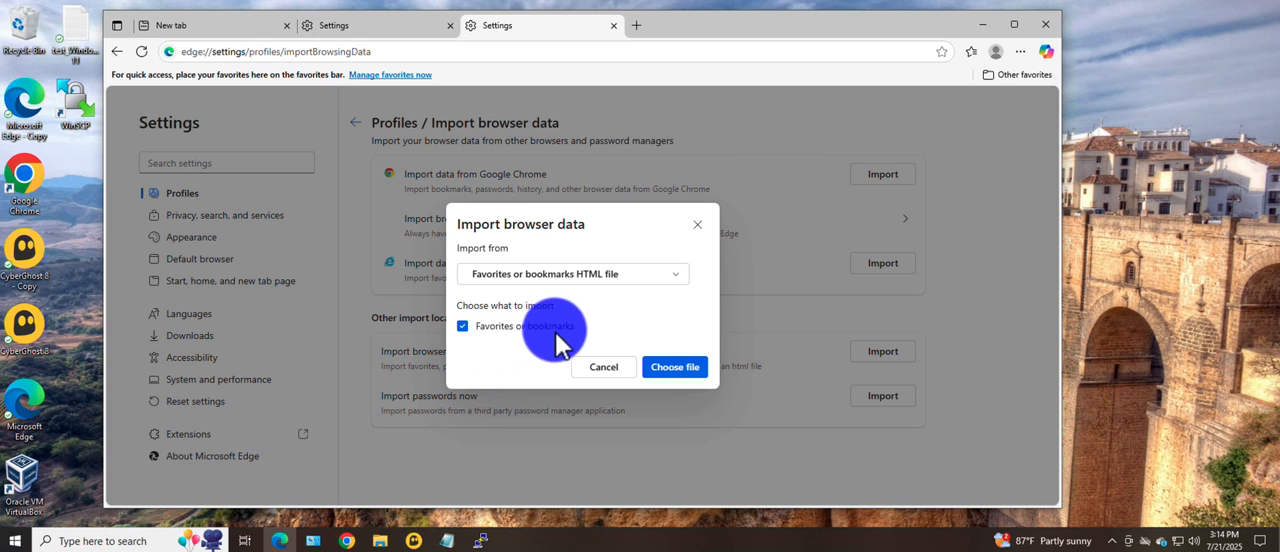
mouse_move(720, 404)
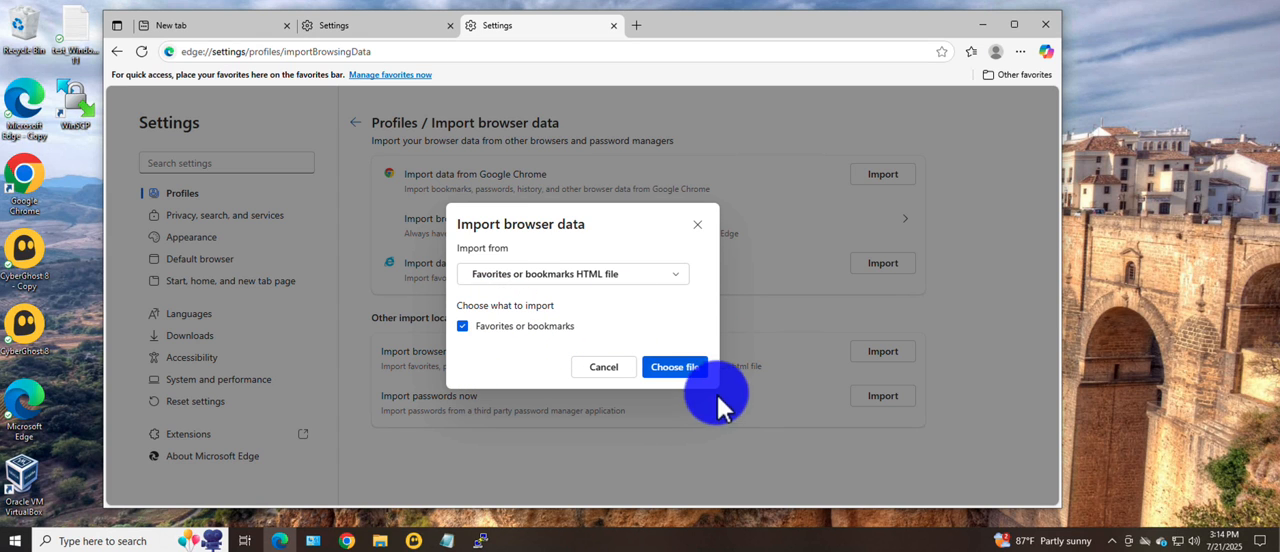
Import favorites_7_21_25 from Downloads, restoring Google, YouTube, PuTTY and Ubuntu links.
click(676, 368)
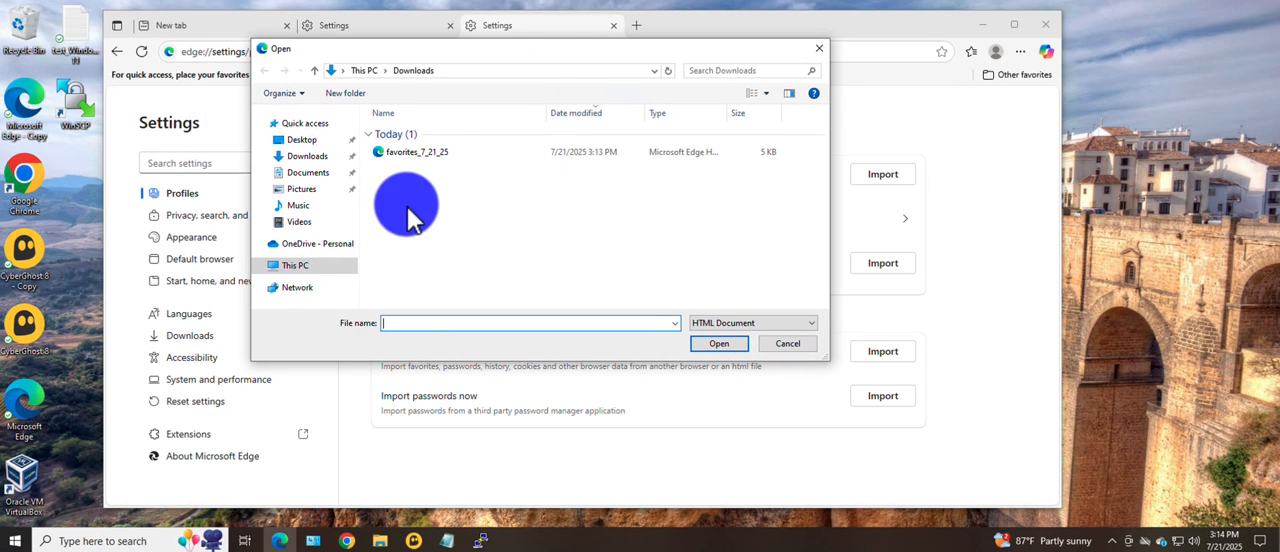
click(416, 152)
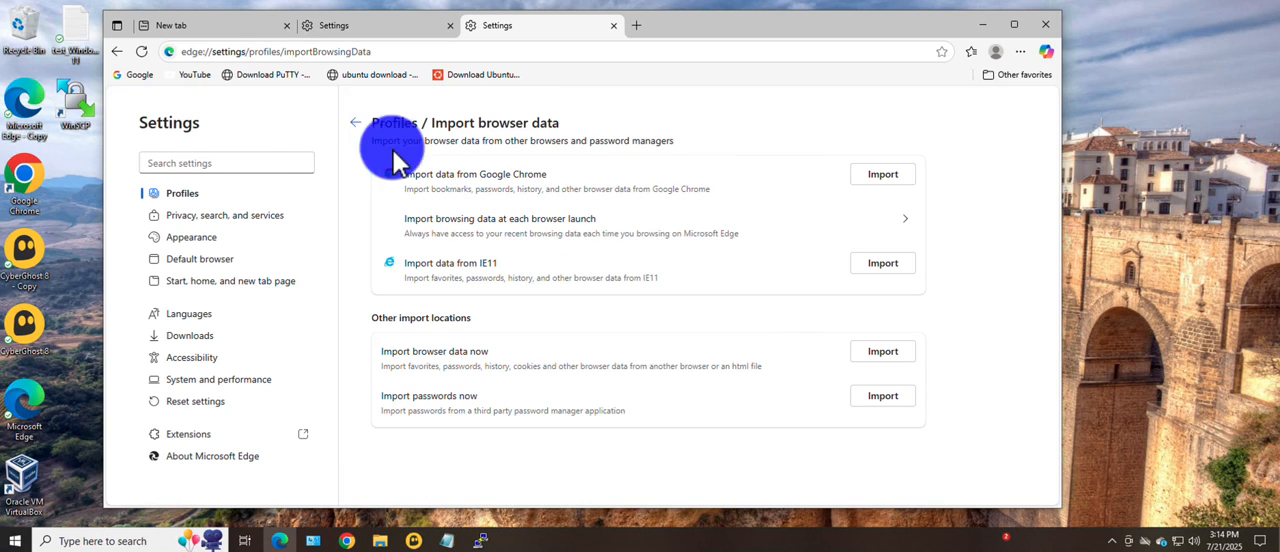
mouse_move(424, 82)
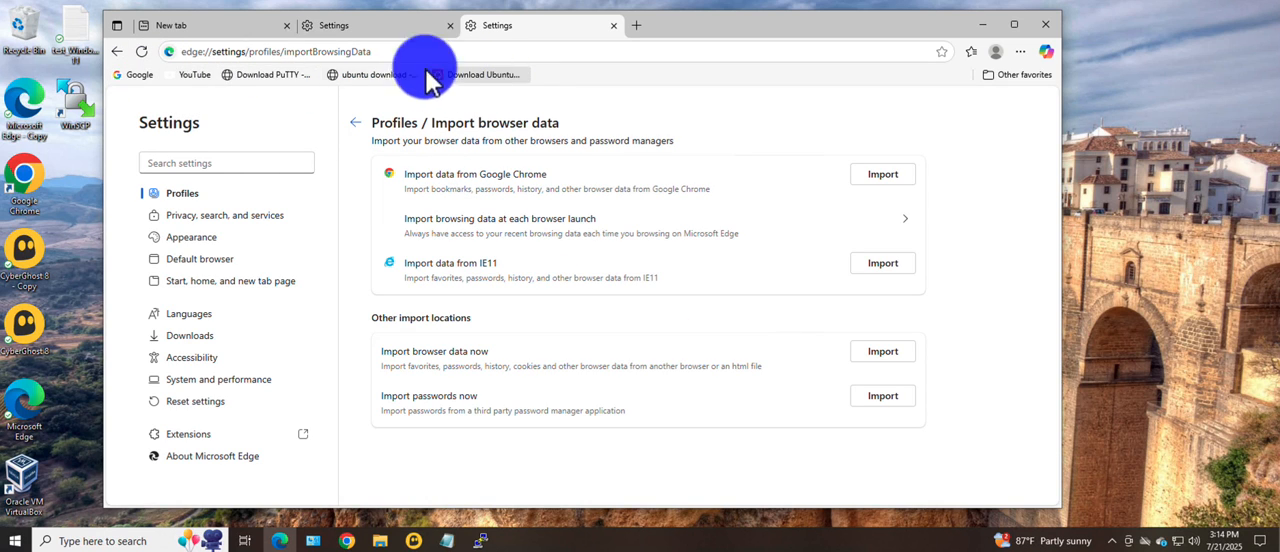
mouse_move(548, 104)
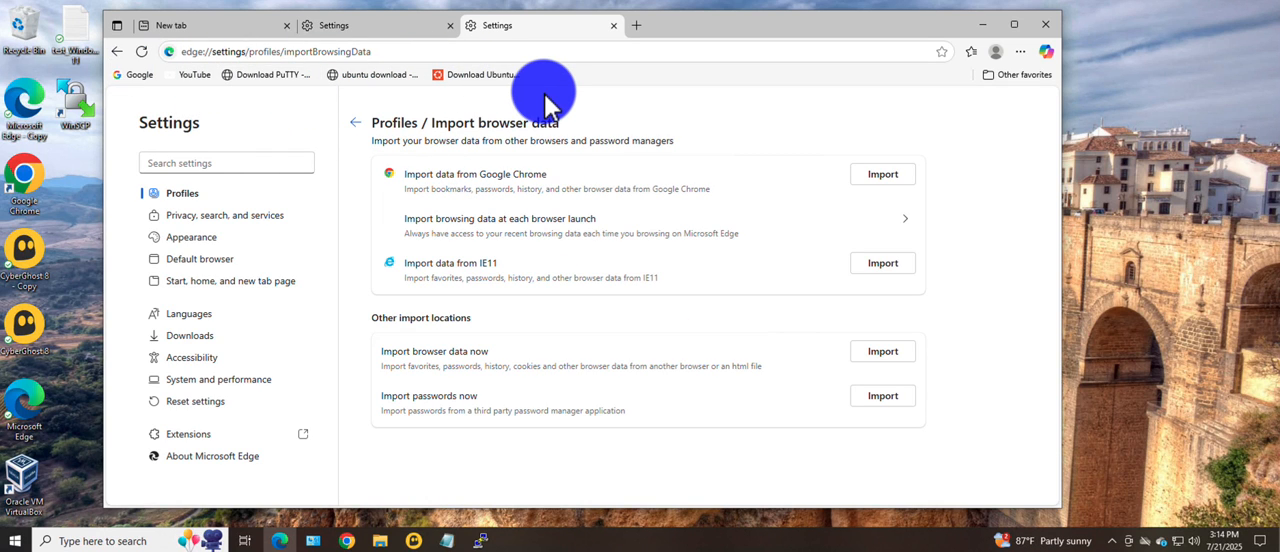
mouse_move(510, 96)
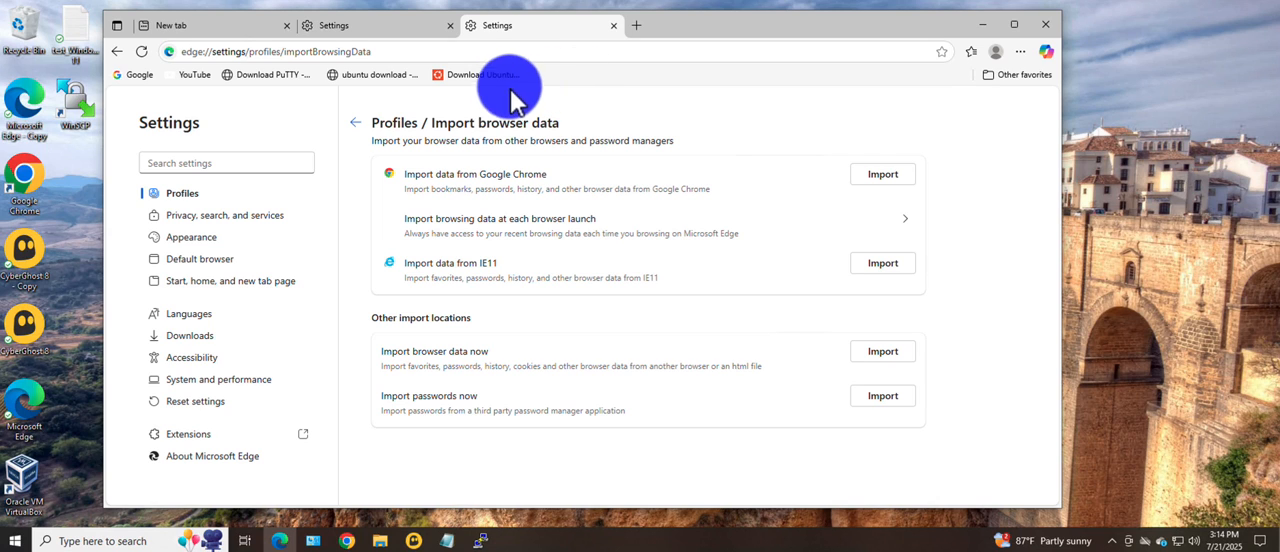
mouse_move(824, 220)
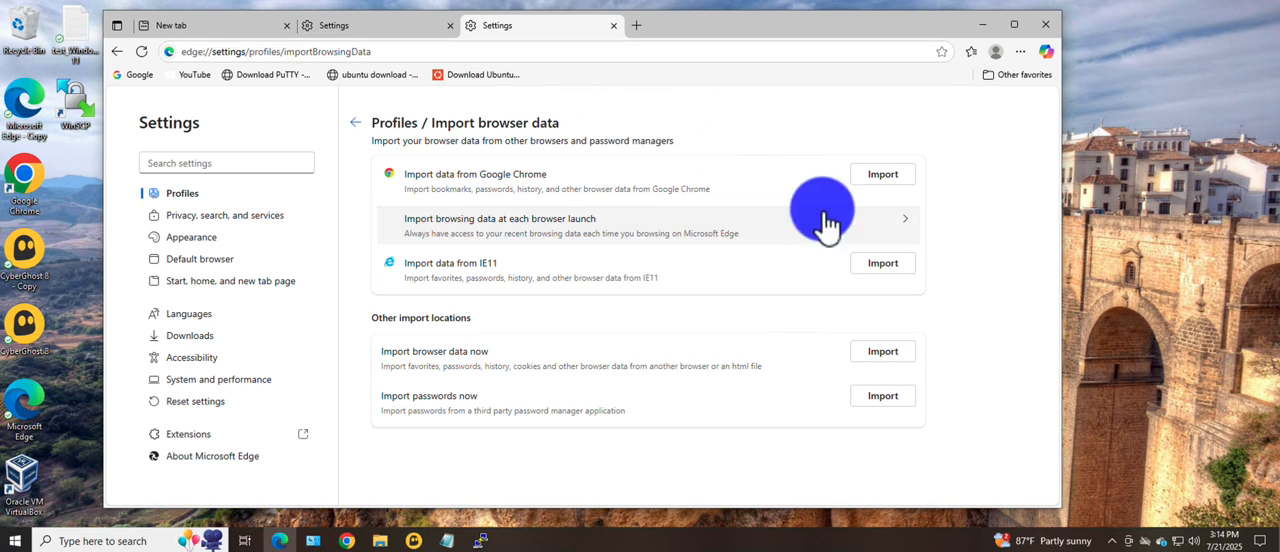
mouse_move(908, 344)
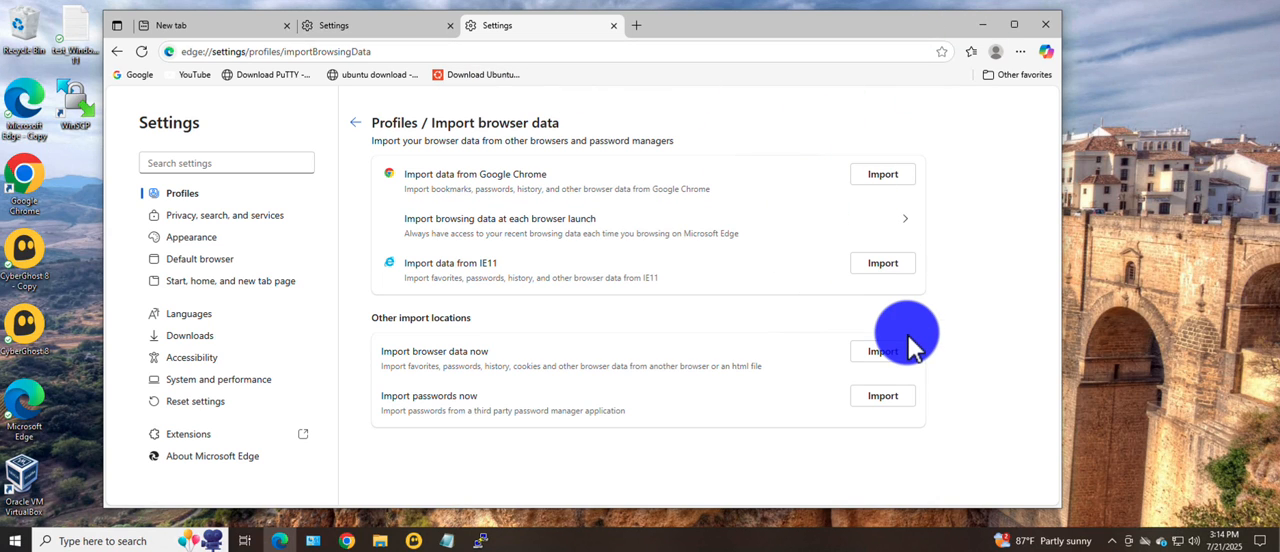
mouse_move(908, 350)
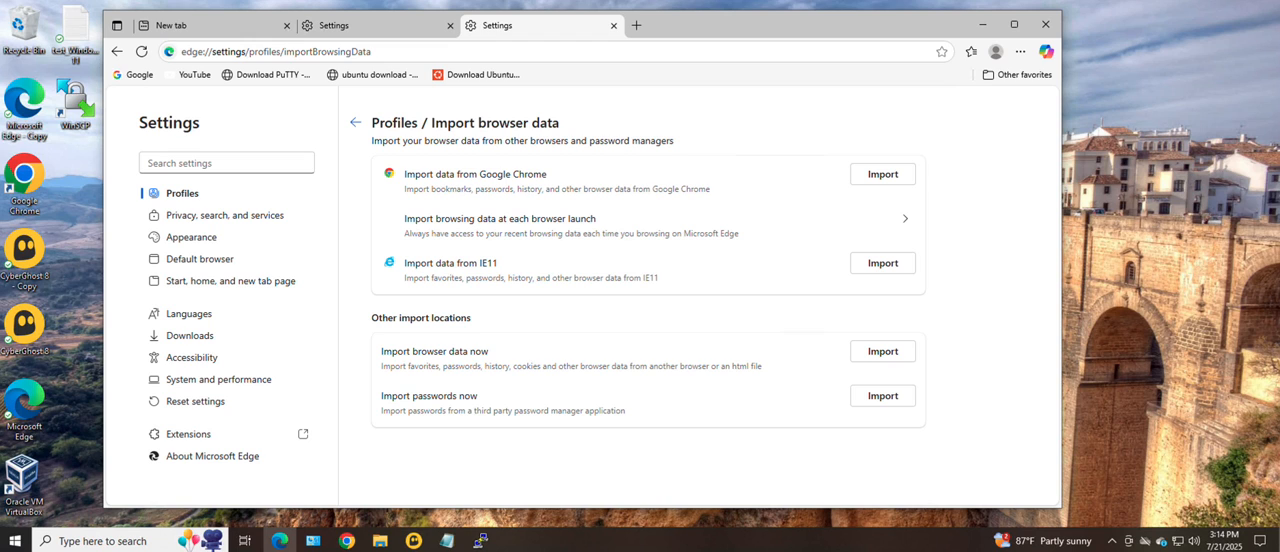